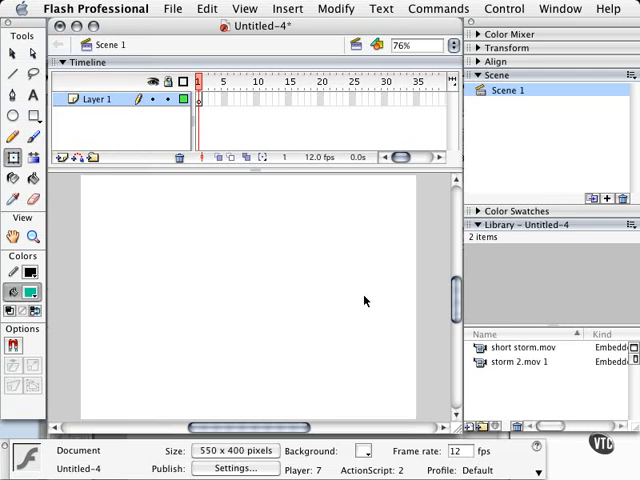
Step: Place short storm.mov from the Library onto the stage in Layer 1
click(522, 348)
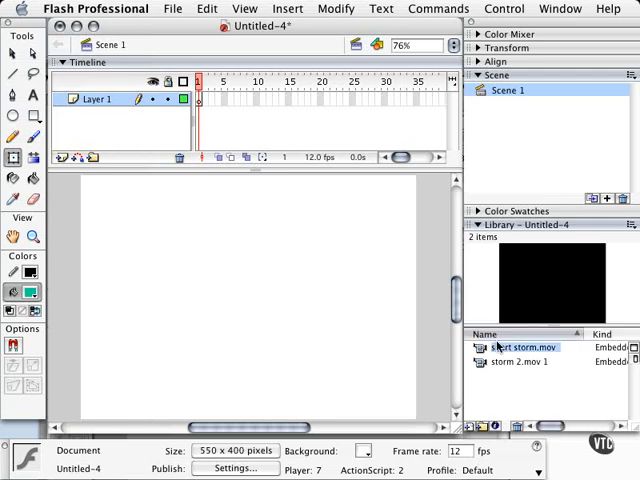
double_click(520, 348)
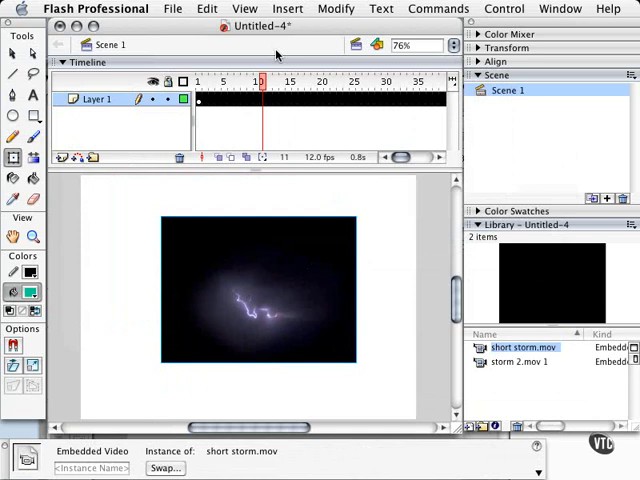
Step: Convert the video into a Movie clip symbol named lightning_mc via Modify > Convert to Symbol
click(336, 8)
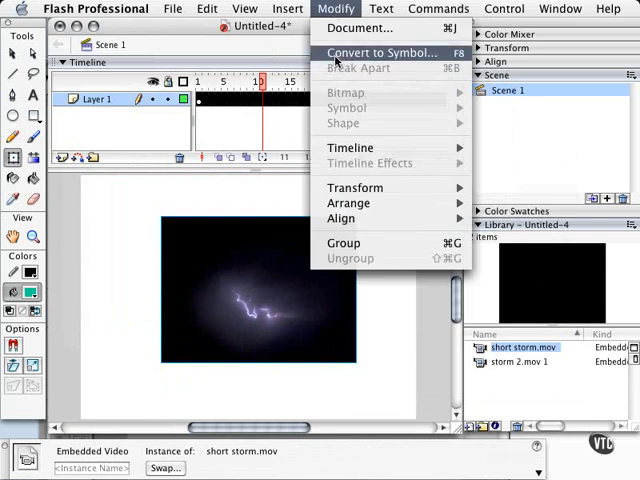
click(382, 52)
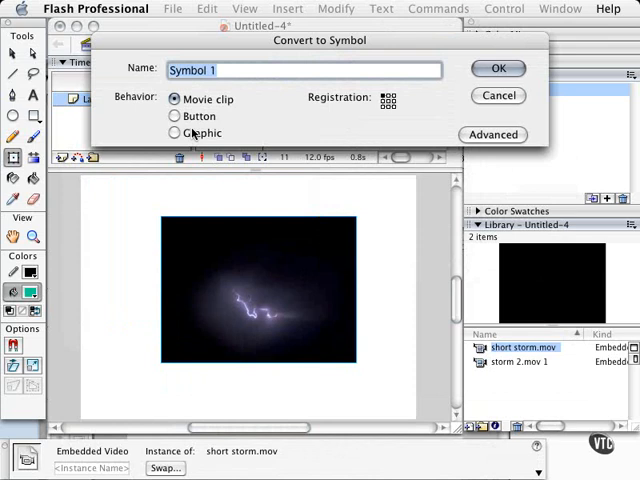
text(lightning)
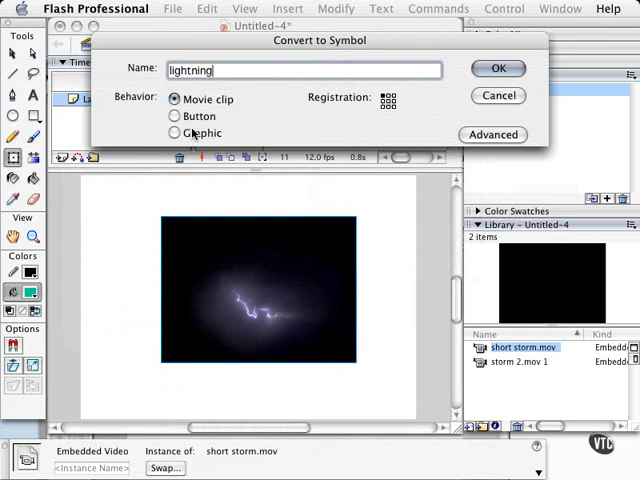
text(_mc)
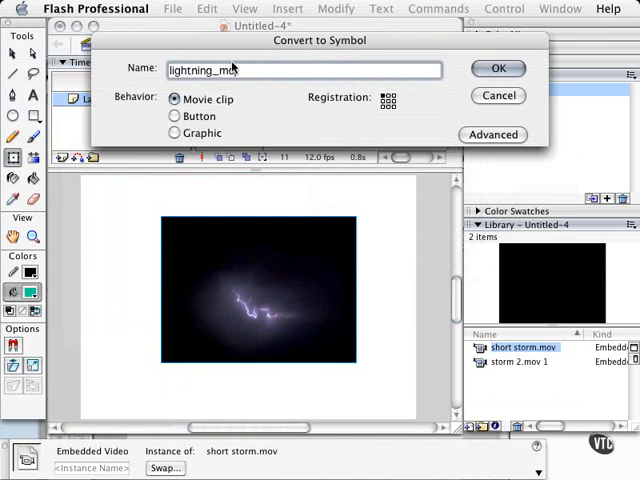
click(498, 68)
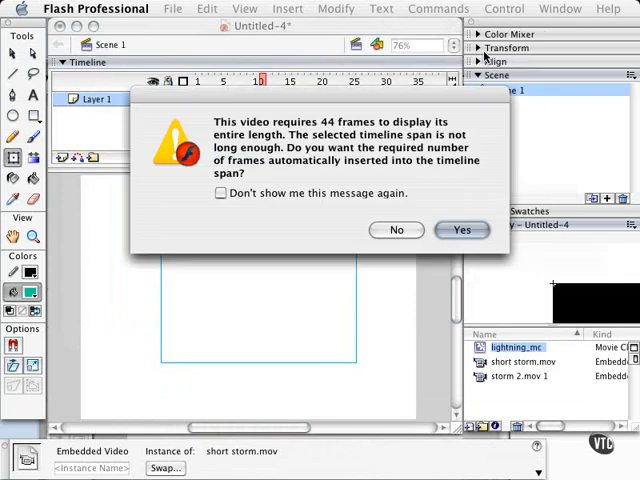
Step: Accept inserting 44 frames, leave Color at None and return to frame 1
click(460, 230)
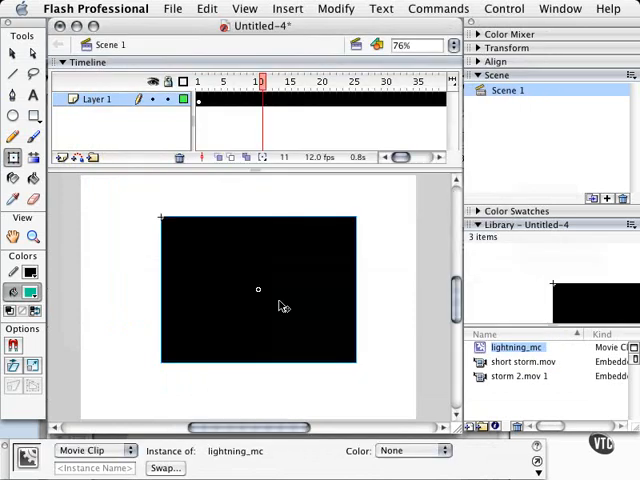
mouse_move(422, 464)
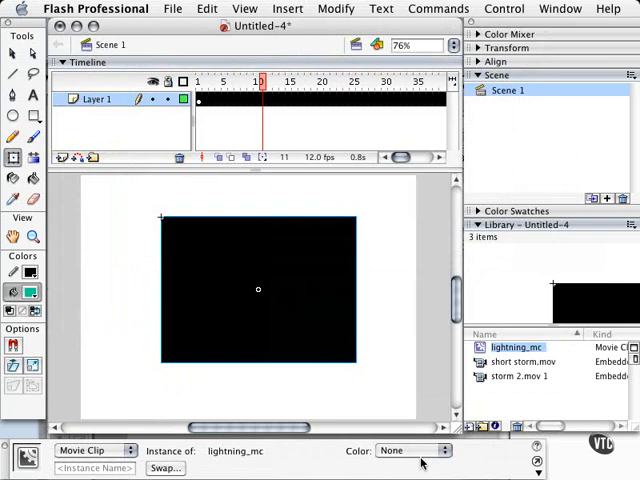
click(438, 450)
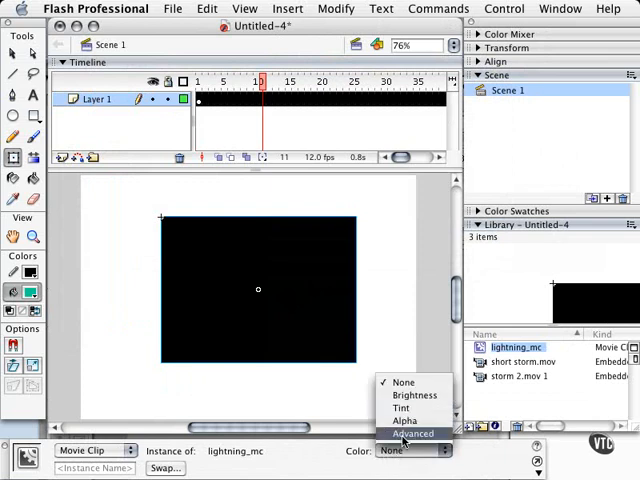
click(404, 382)
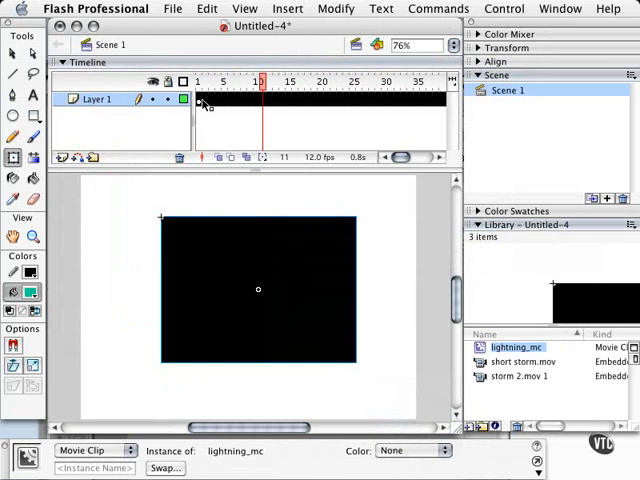
click(198, 80)
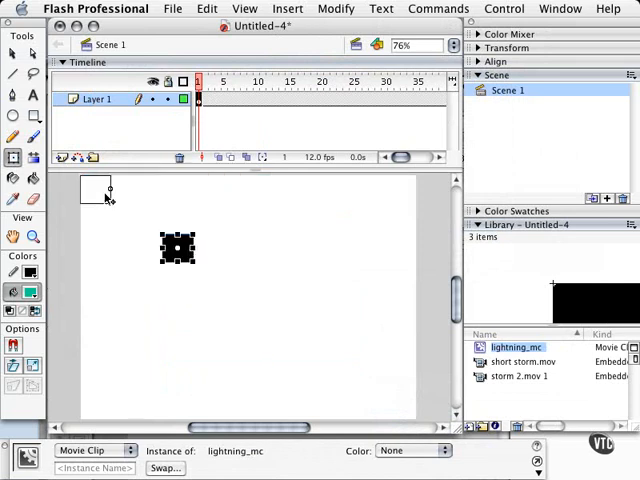
Step: Move the clip to the top-left corner, add an end keyframe near frame 45 and scale it up there
drag(178, 248, 96, 188)
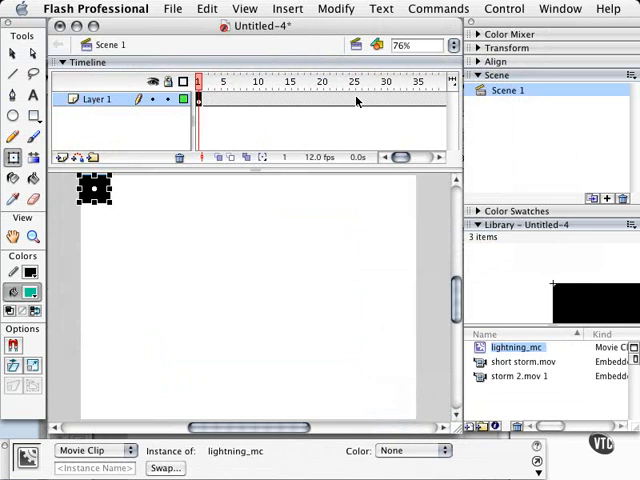
click(384, 80)
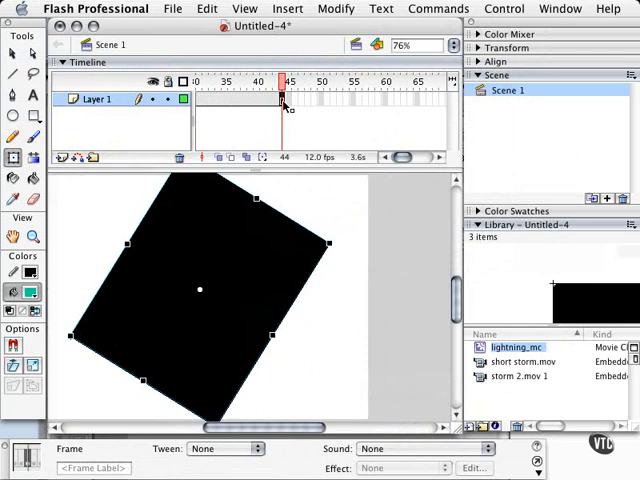
click(412, 82)
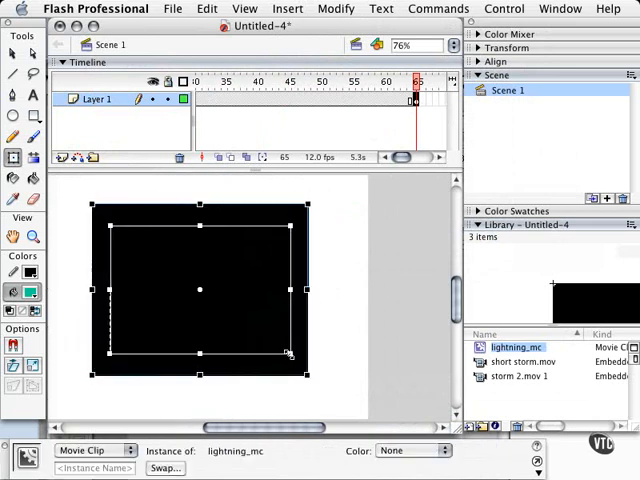
drag(196, 290, 296, 290)
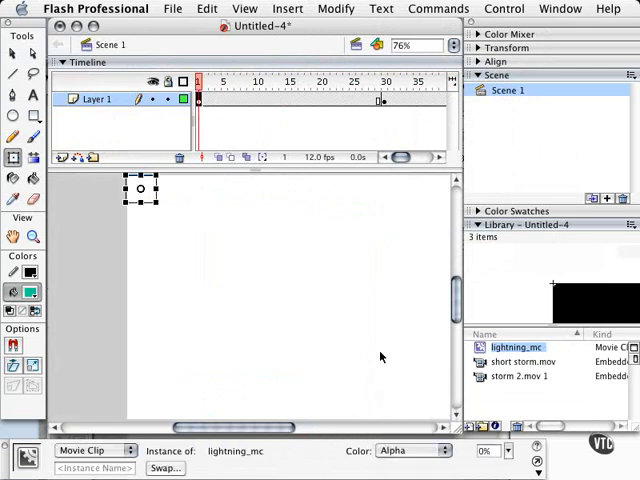
Step: Give lightning_mc on the end keyframe a Tint of #999900 (olive)
click(380, 80)
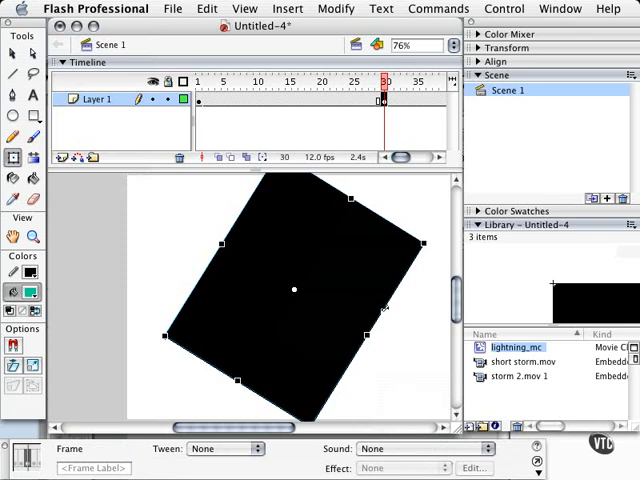
mouse_move(430, 158)
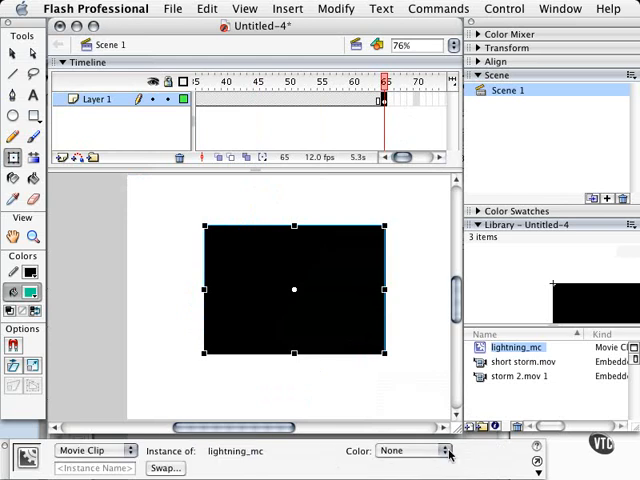
click(440, 450)
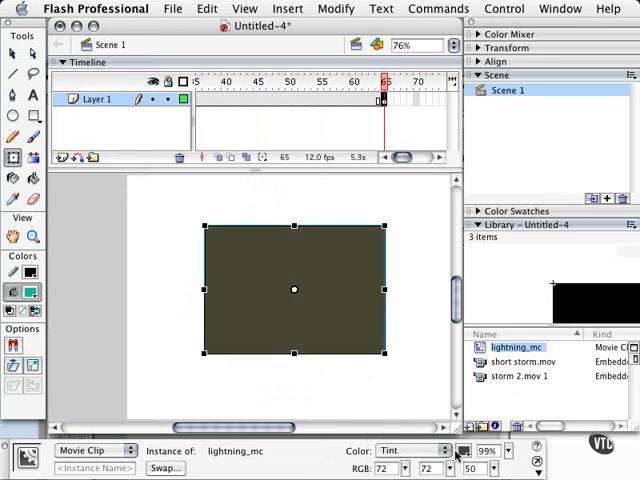
click(464, 450)
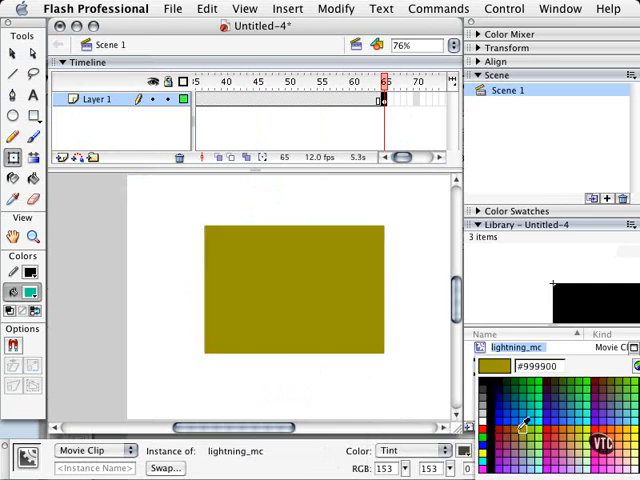
click(294, 290)
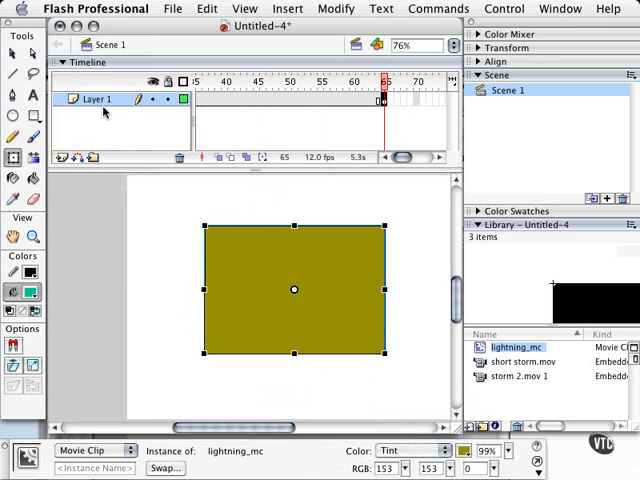
click(290, 98)
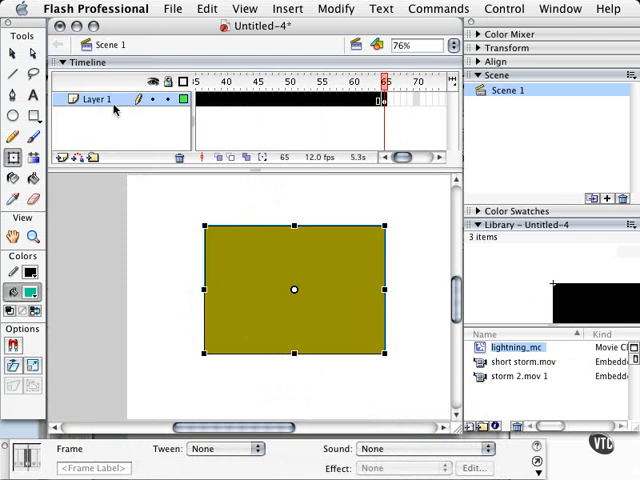
Step: Preview the tween at frame 14 and bring up the Control menu
click(220, 448)
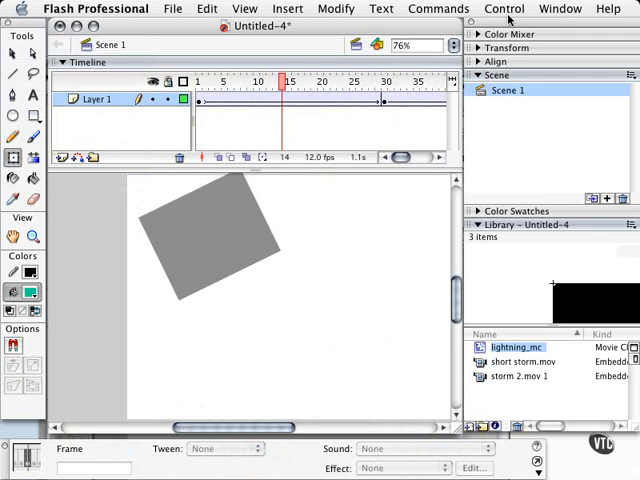
click(504, 8)
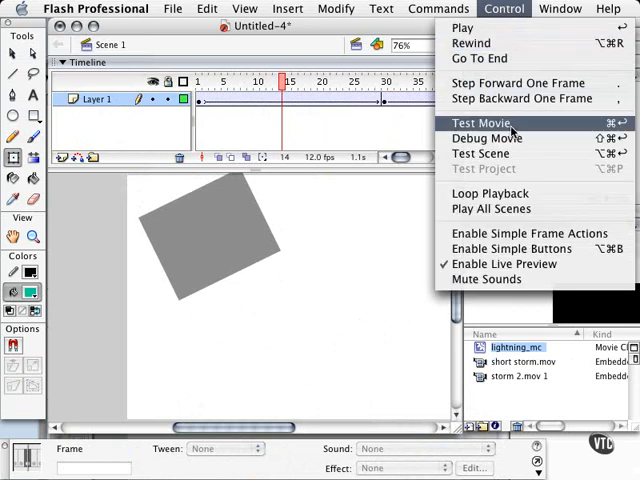
Step: Run Test Movie to watch the SWF play, then close the test window
click(480, 122)
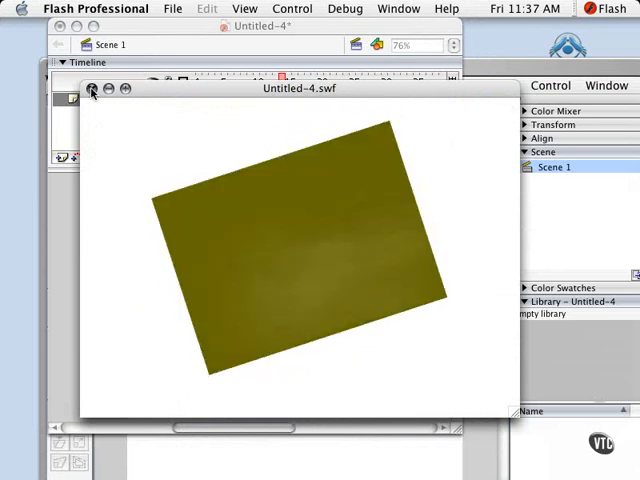
click(88, 88)
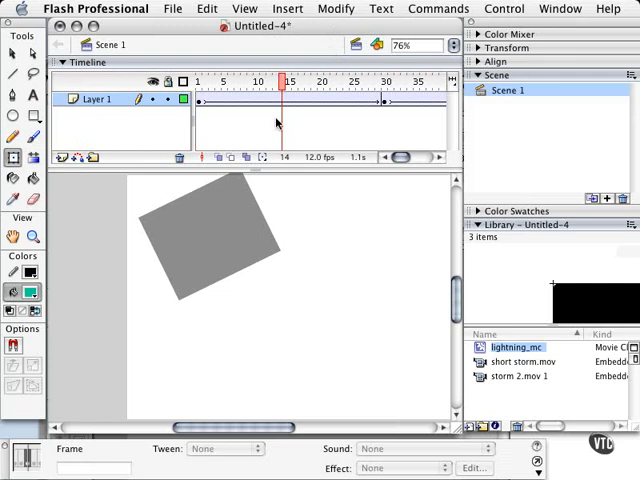
mouse_move(264, 158)
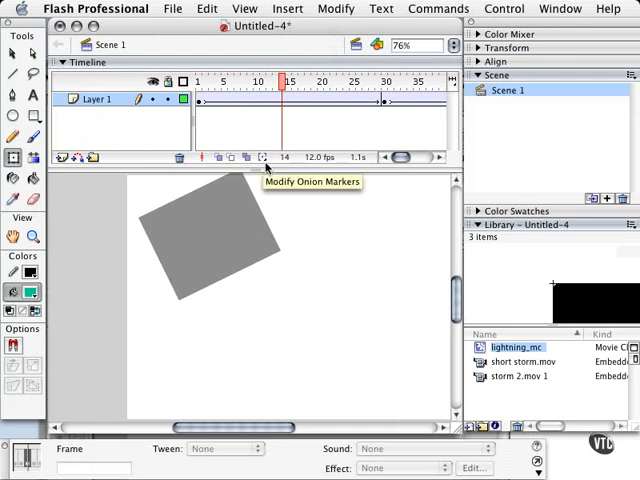
mouse_move(228, 212)
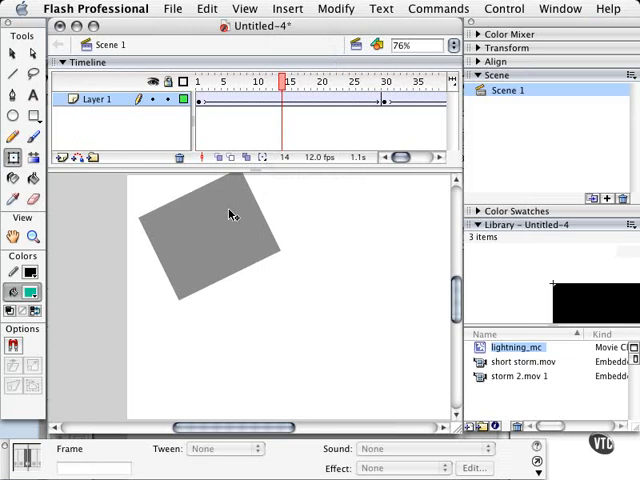
mouse_move(332, 336)
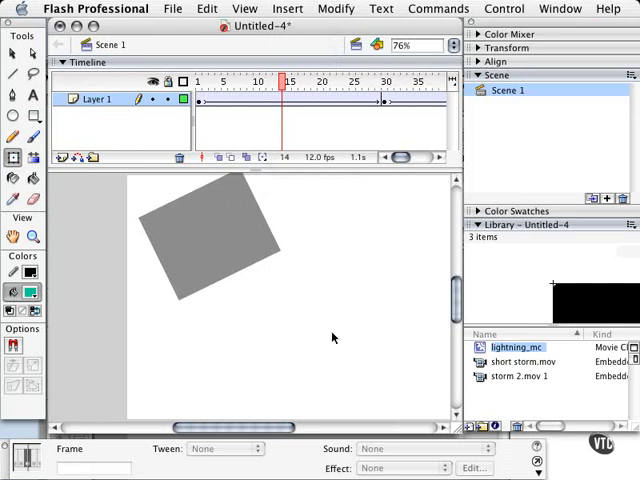
Step: Show the Document properties with the background colour palette open
click(356, 452)
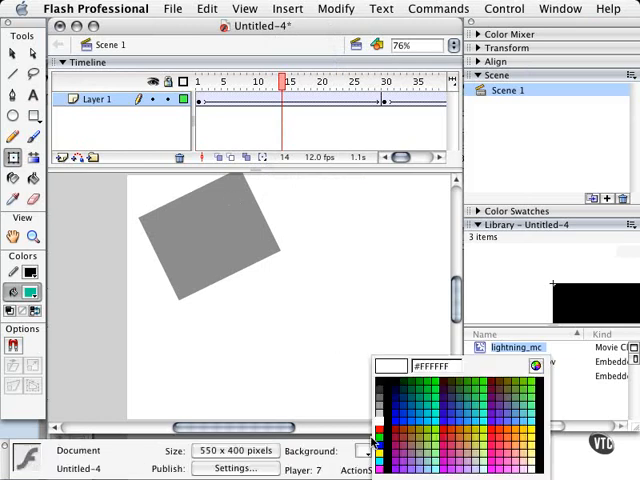